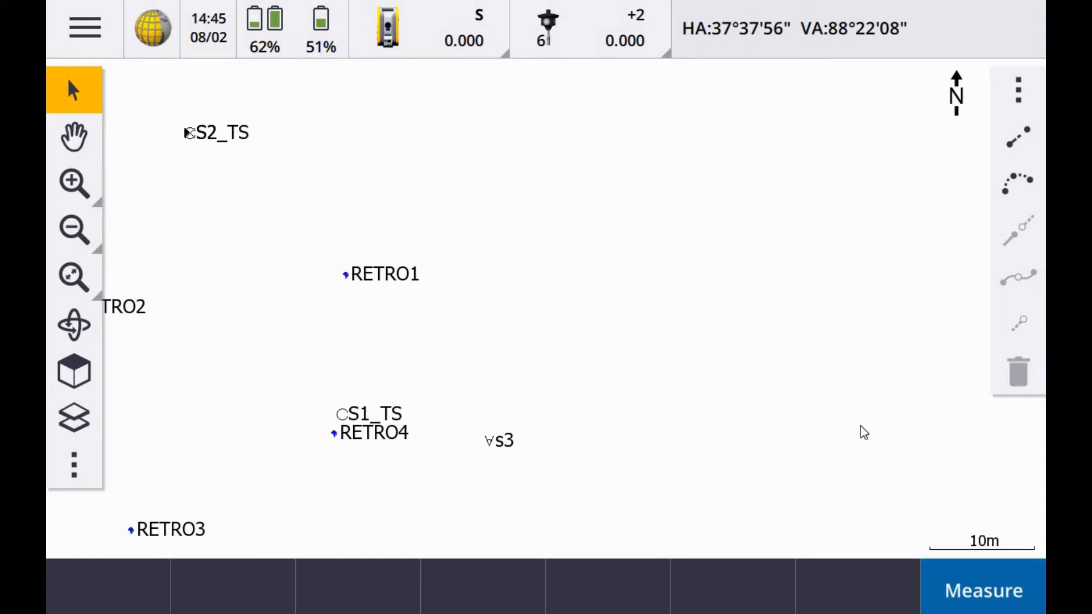
Start a resection setup for station FS1, code FSTN, height 0.000m, elevation computed
left_click(84, 27)
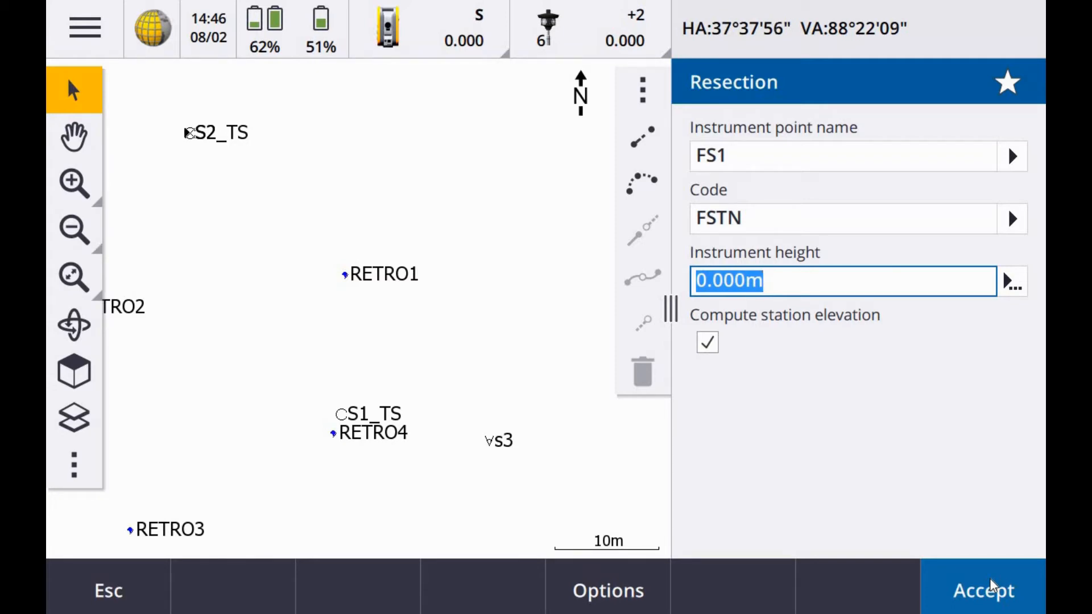
Accept the FS1 resection settings and bring up the targets list
left_click(707, 342)
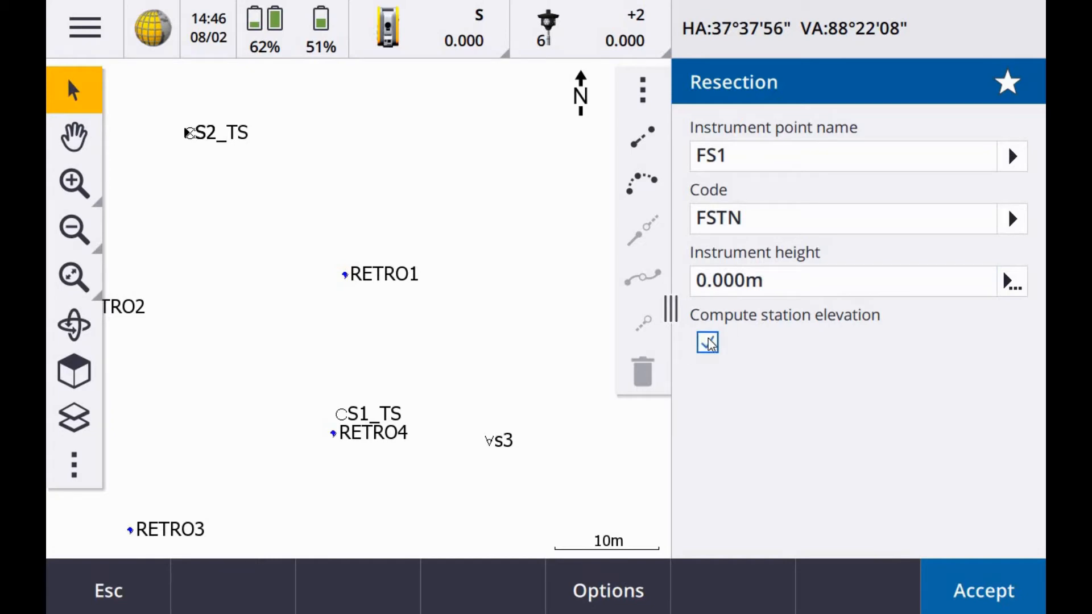
left_click(1012, 156)
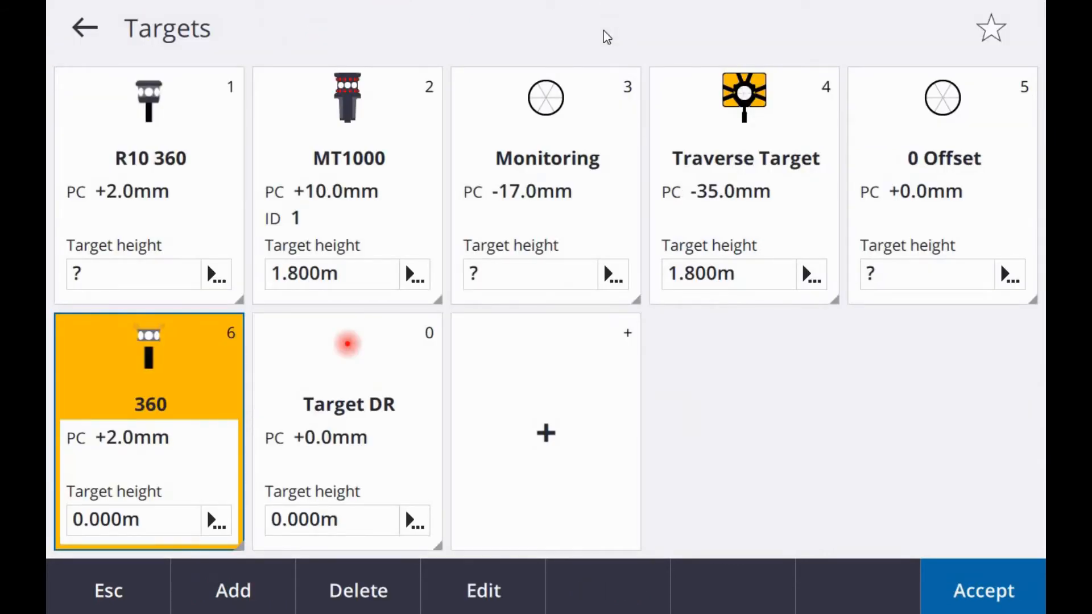
Select the 360 prism target to reach the Resection Face 1 form
left_click(982, 590)
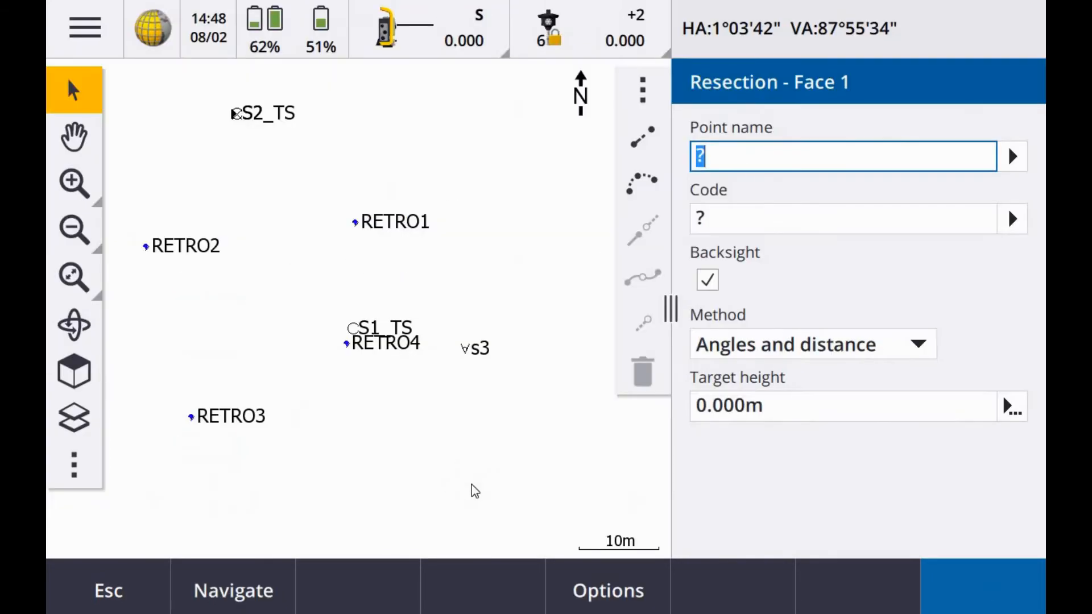
Pick known point S1_TS from the point list and measure it
left_click(1012, 156)
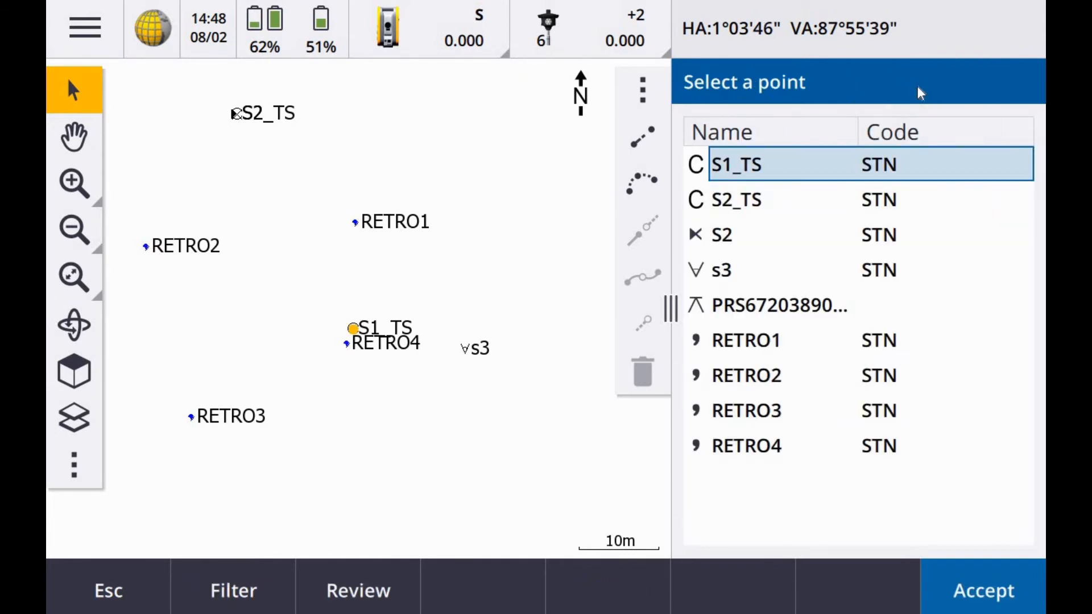
left_click(982, 590)
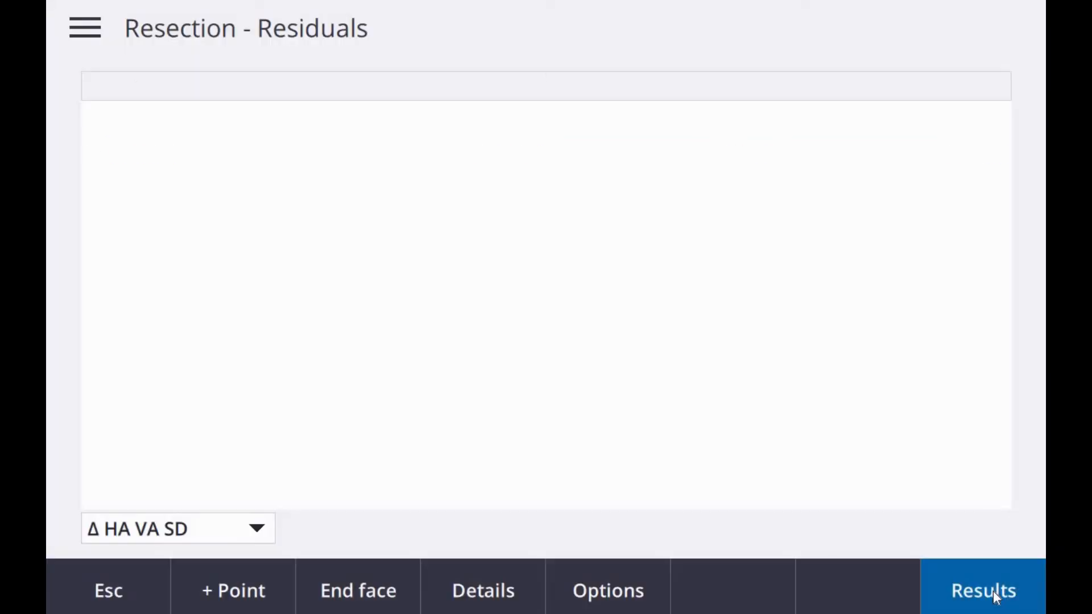
Show FS1 results: E 708351.252m, N 732026.420m, Elev 50.607m
left_click(982, 590)
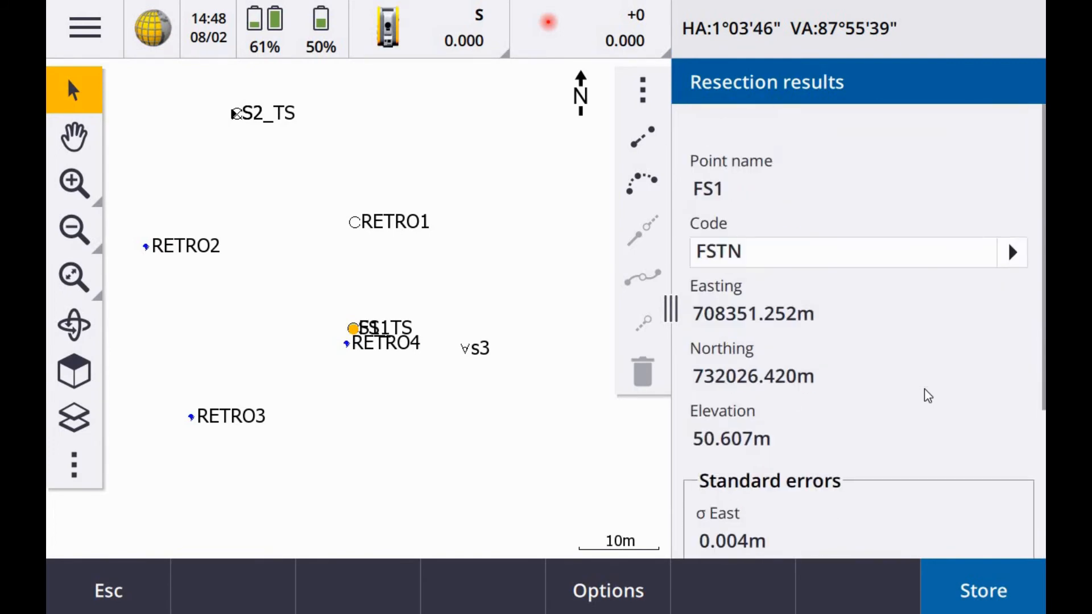
Scroll to standard errors: 0.004m E/N, 0.001m elevation, 0°01'01" orientation
scroll("down", 3)
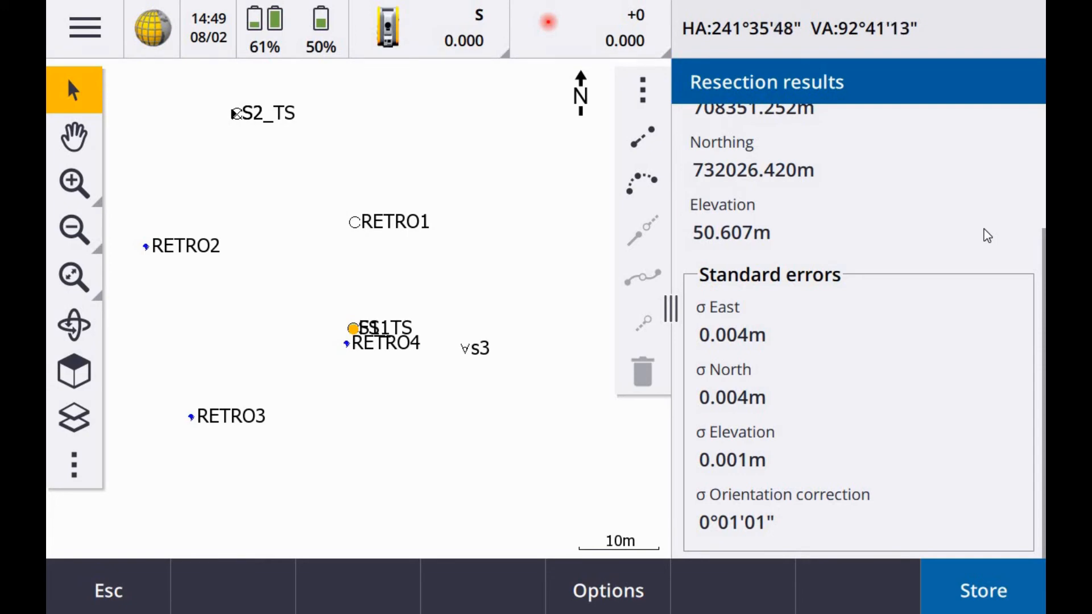